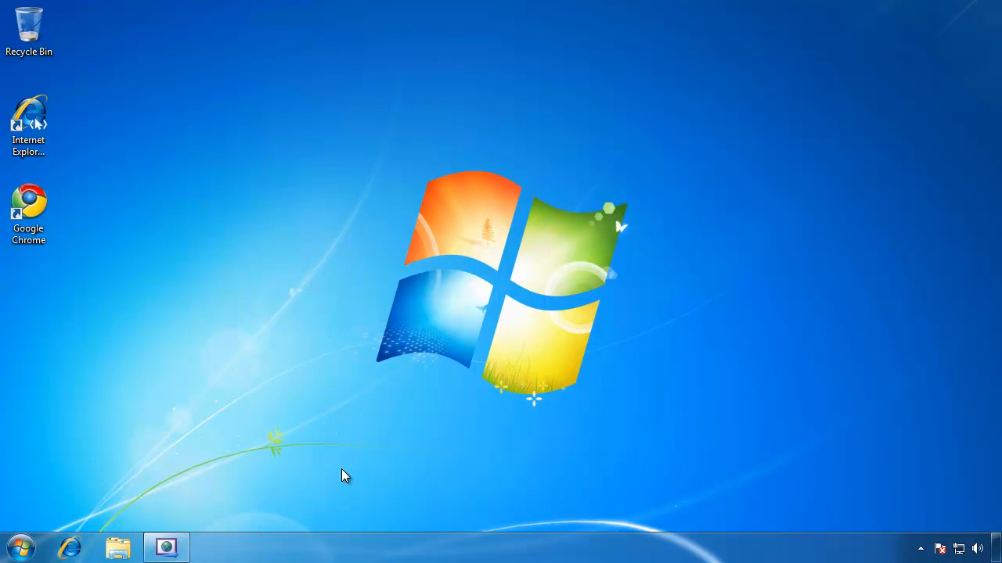
{"action": "mouse_move", "coordinate": [446, 414]}
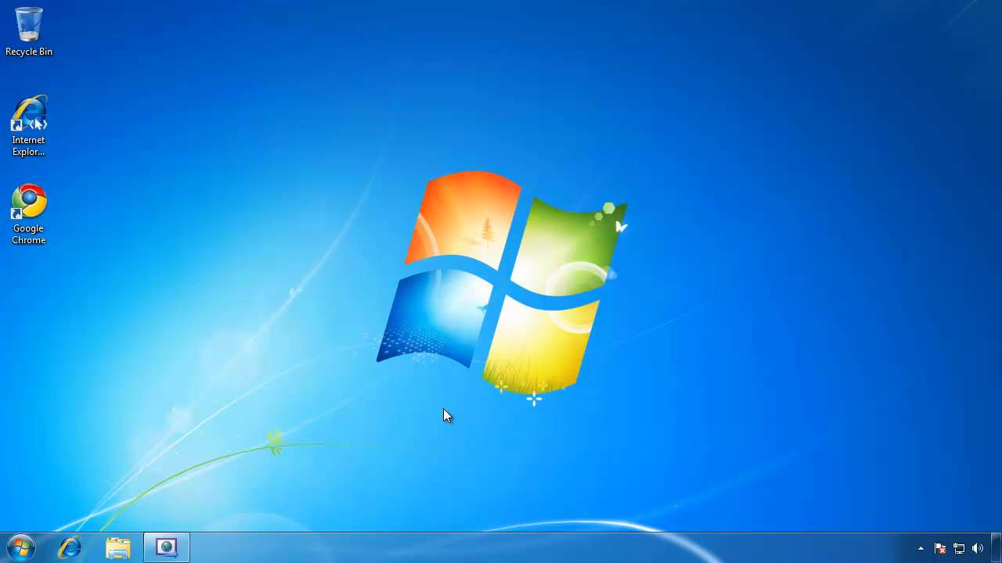
Step: Bring the editor forward and highlight the Email TextBox call's anonymous class and id attributes
{"action": "left_click", "coordinate": [166, 548]}
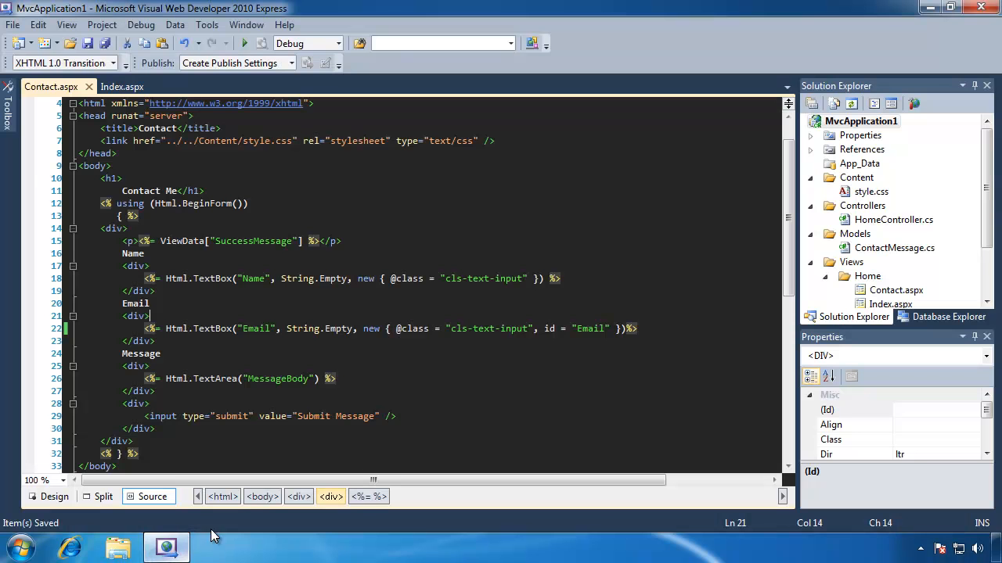
{"action": "mouse_move", "coordinate": [501, 382]}
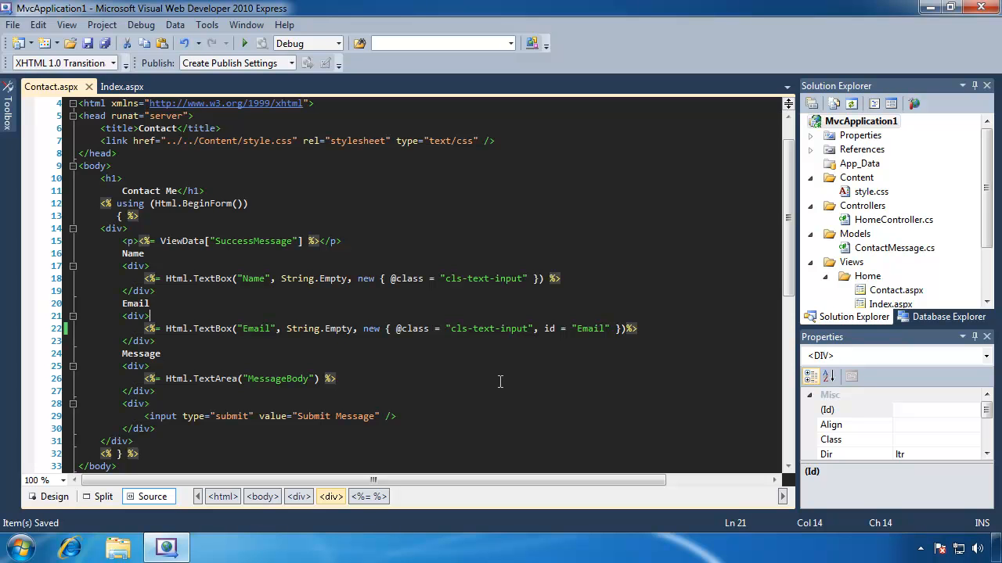
{"action": "mouse_move", "coordinate": [377, 329]}
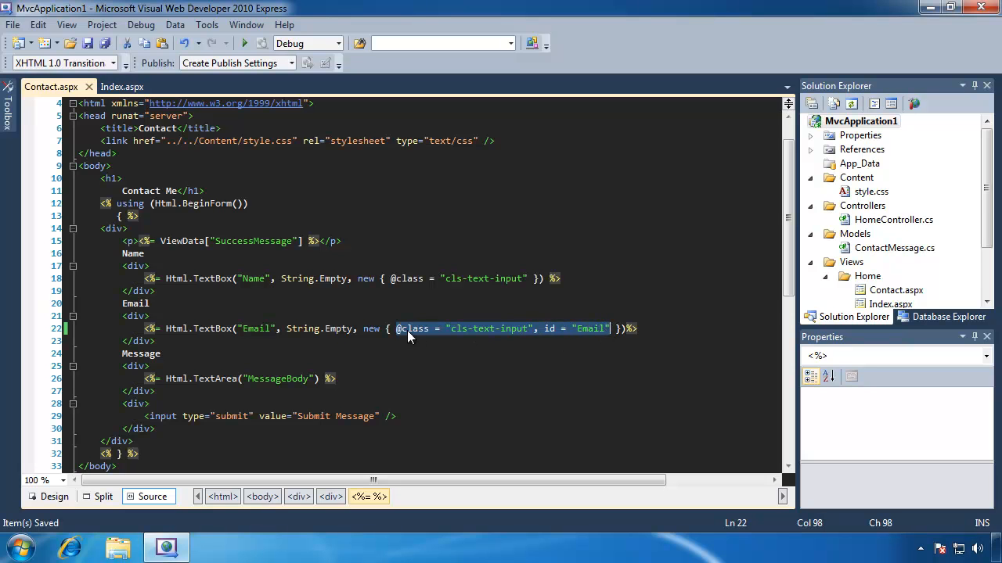
{"action": "left_click", "coordinate": [523, 329]}
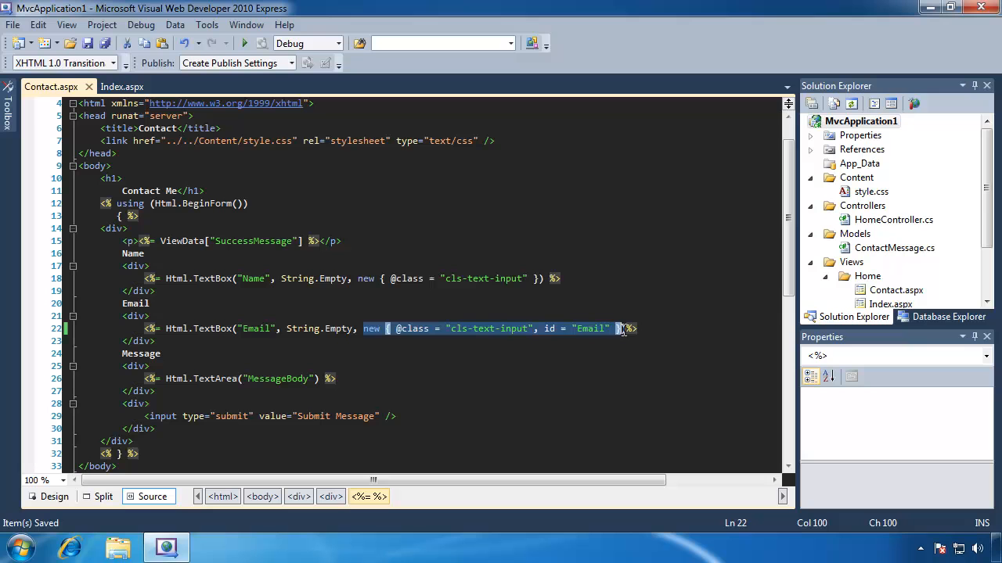
{"action": "left_click", "coordinate": [213, 329]}
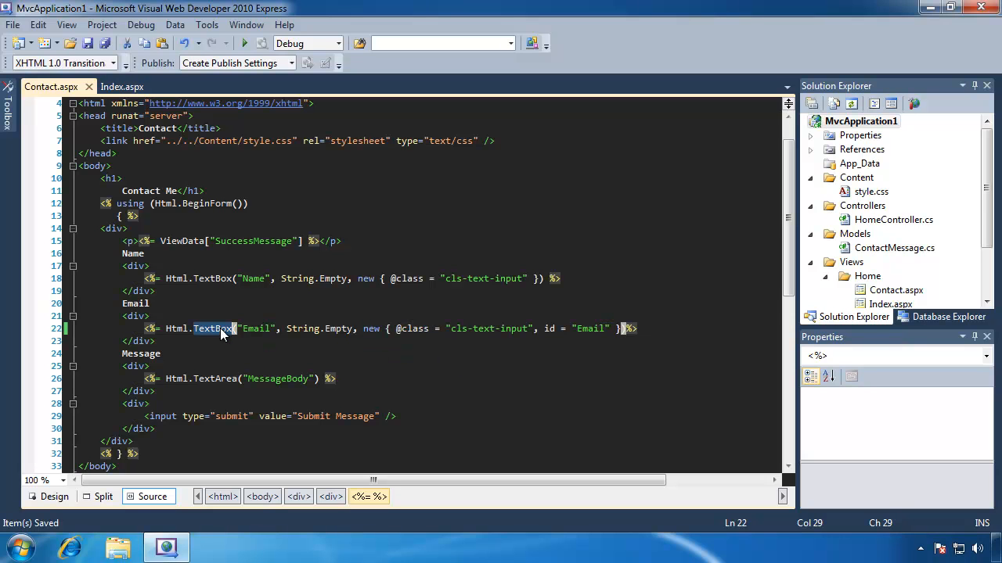
{"action": "mouse_move", "coordinate": [212, 328]}
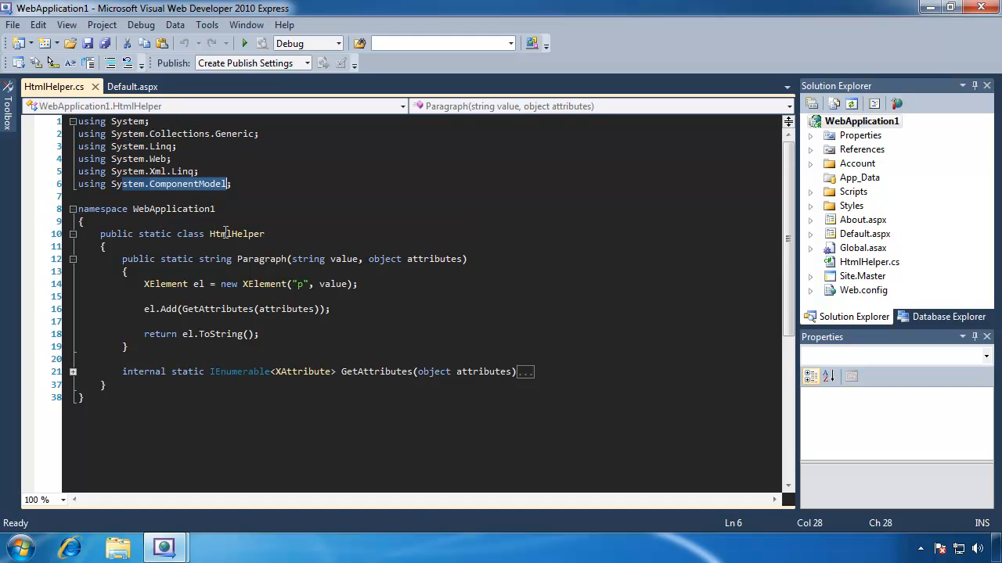
{"action": "double_click", "coordinate": [235, 233]}
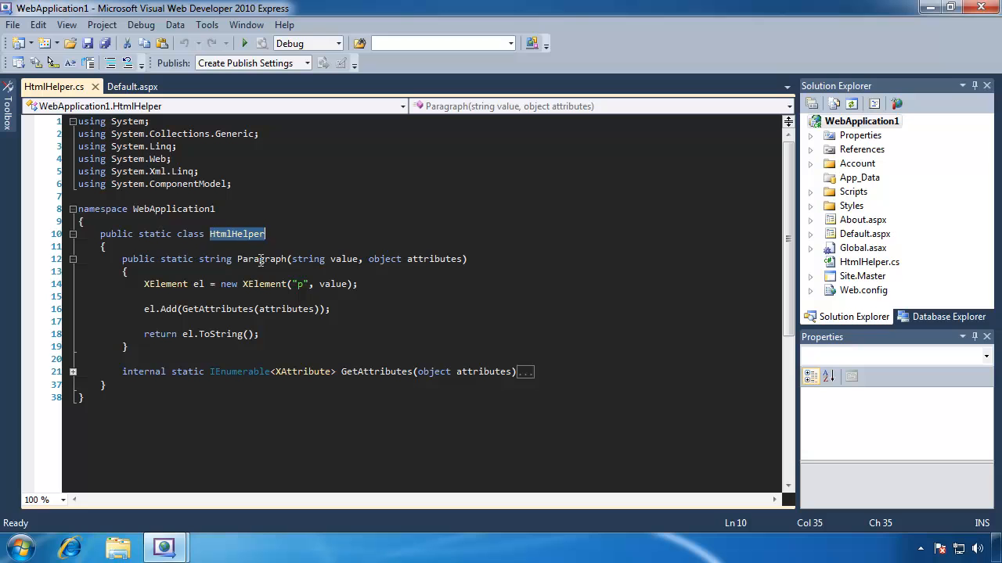
{"action": "left_click", "coordinate": [263, 260]}
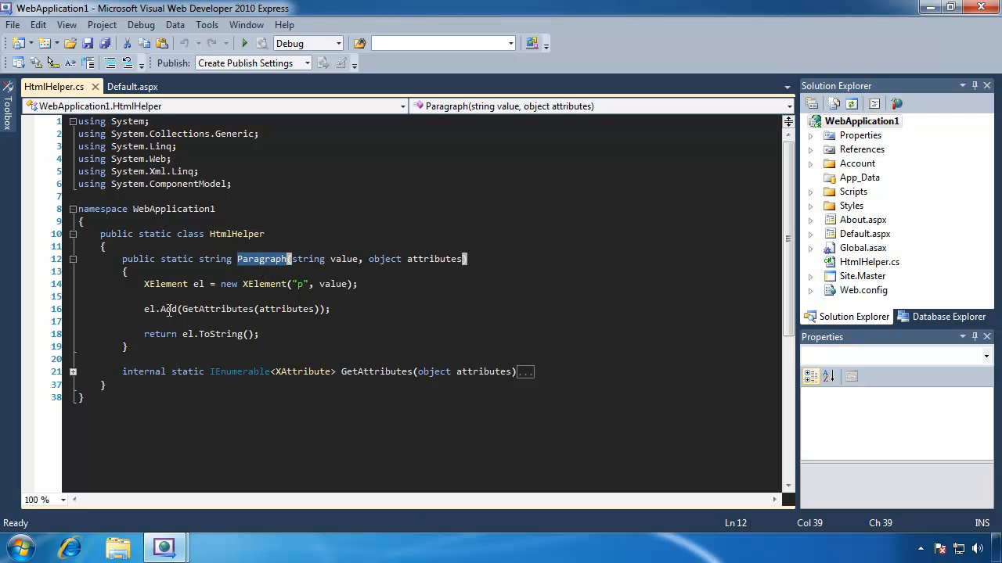
{"action": "double_click", "coordinate": [332, 285]}
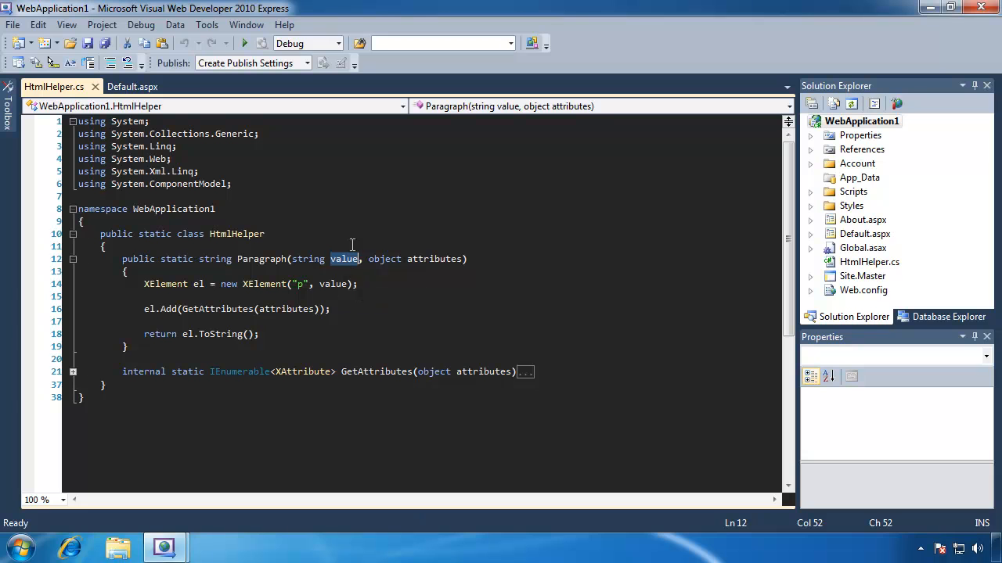
{"action": "mouse_move", "coordinate": [385, 259]}
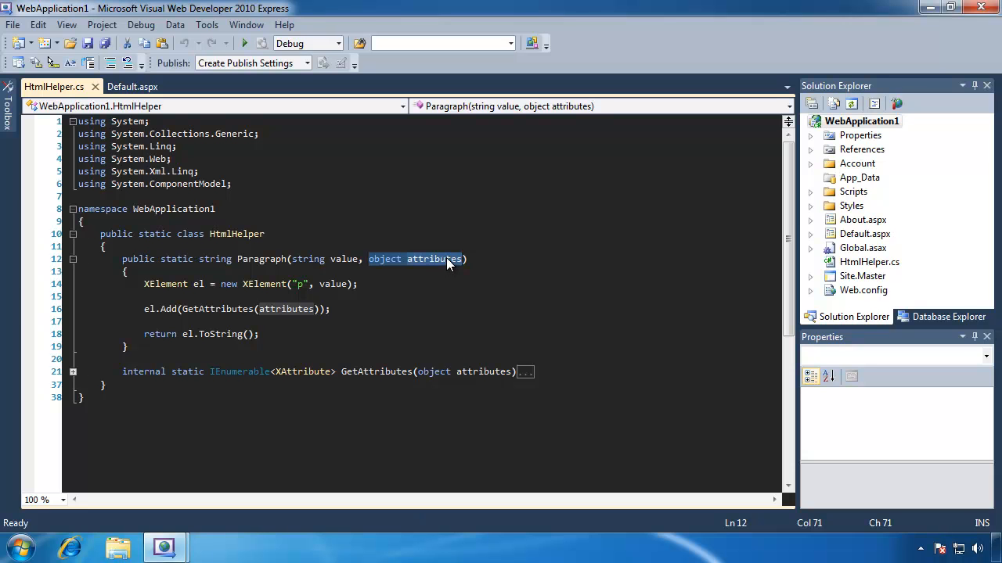
{"action": "mouse_move", "coordinate": [294, 304]}
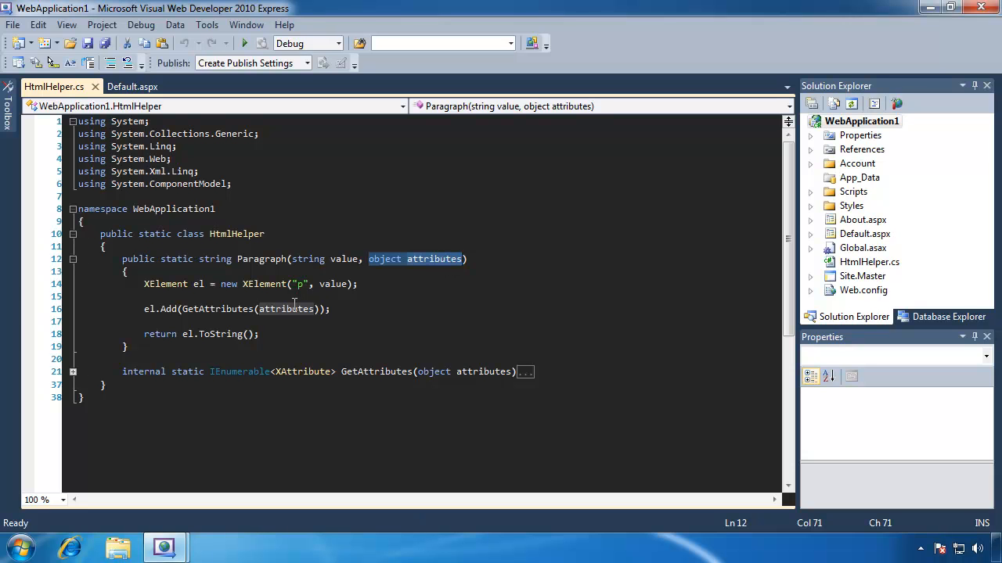
{"action": "mouse_move", "coordinate": [254, 344]}
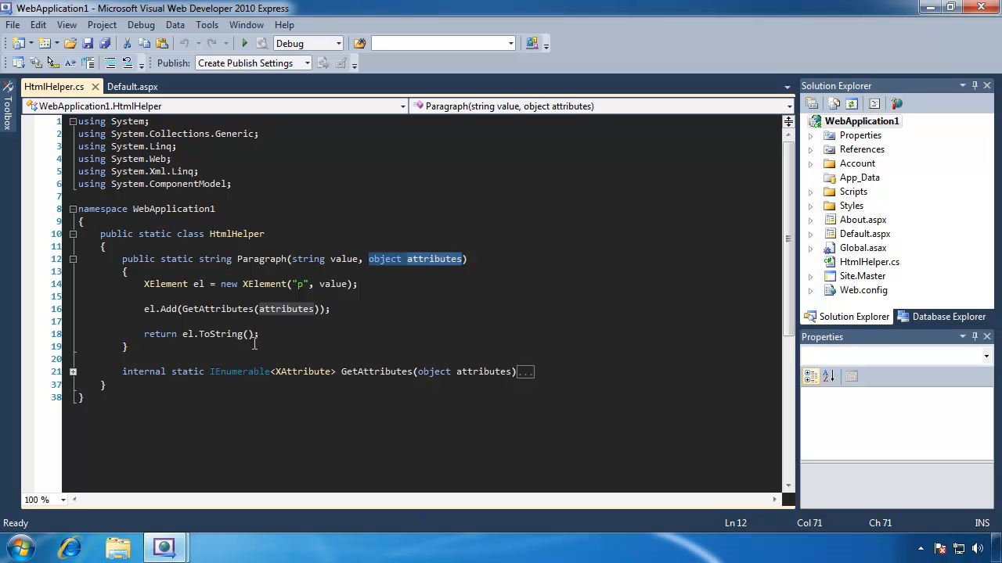
{"action": "left_click", "coordinate": [218, 309]}
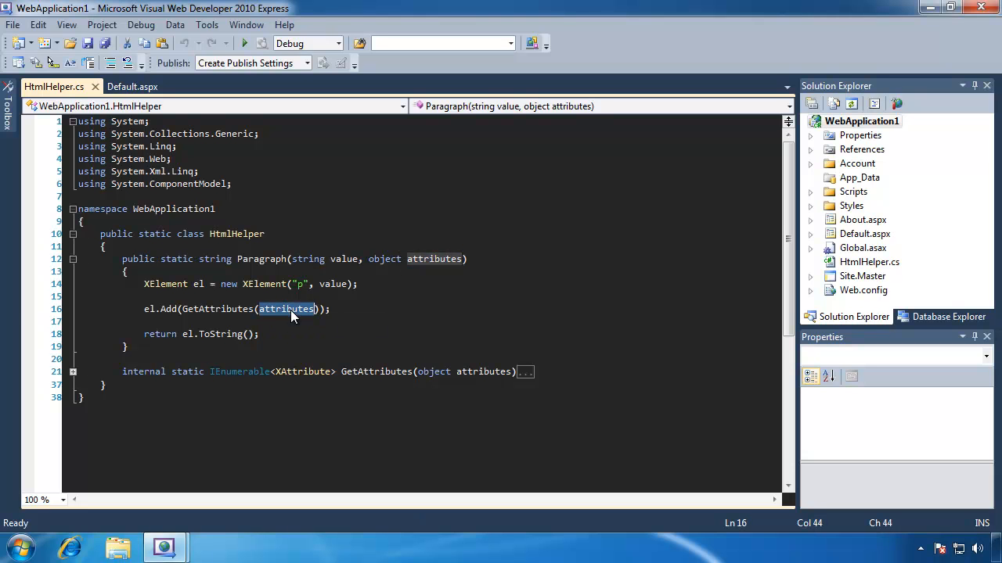
{"action": "mouse_move", "coordinate": [222, 308]}
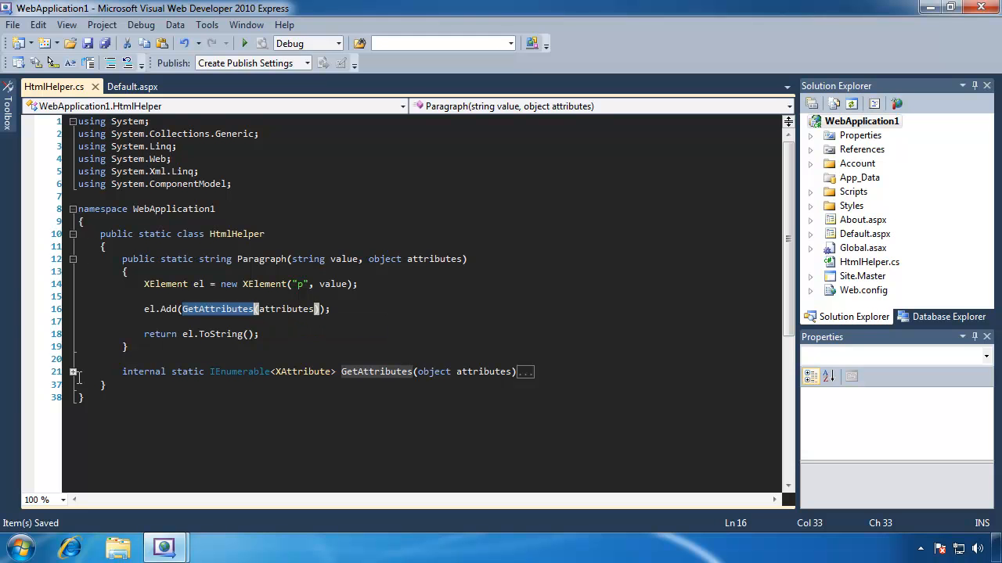
{"action": "left_click", "coordinate": [72, 372]}
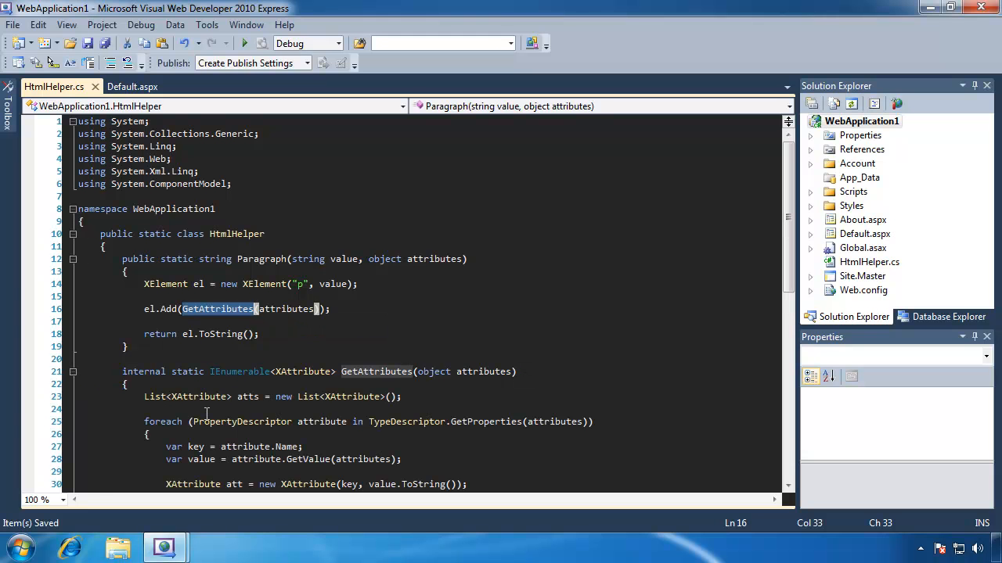
{"action": "scroll", "scroll_direction": "down", "scroll_amount": 3}
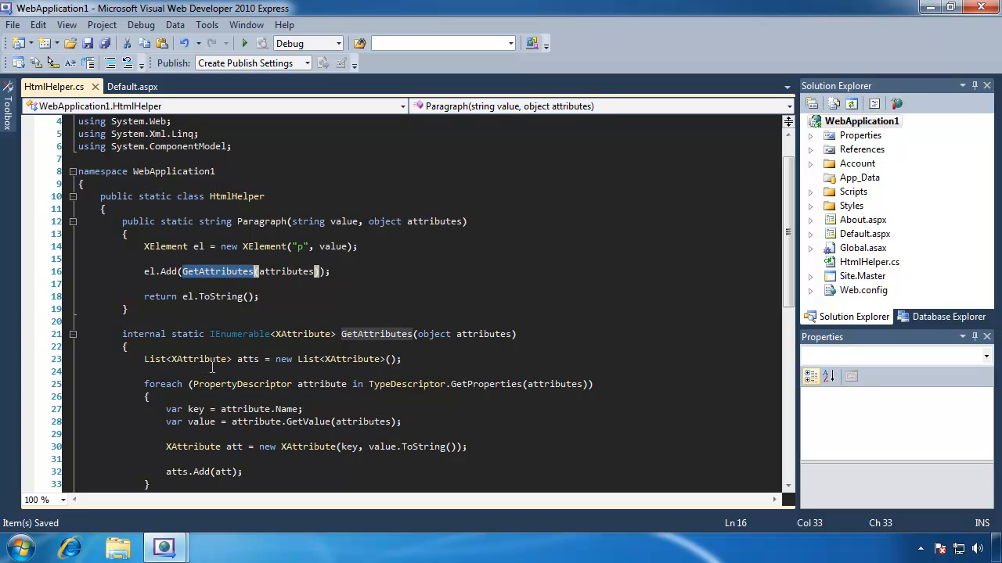
{"action": "left_click", "coordinate": [389, 383]}
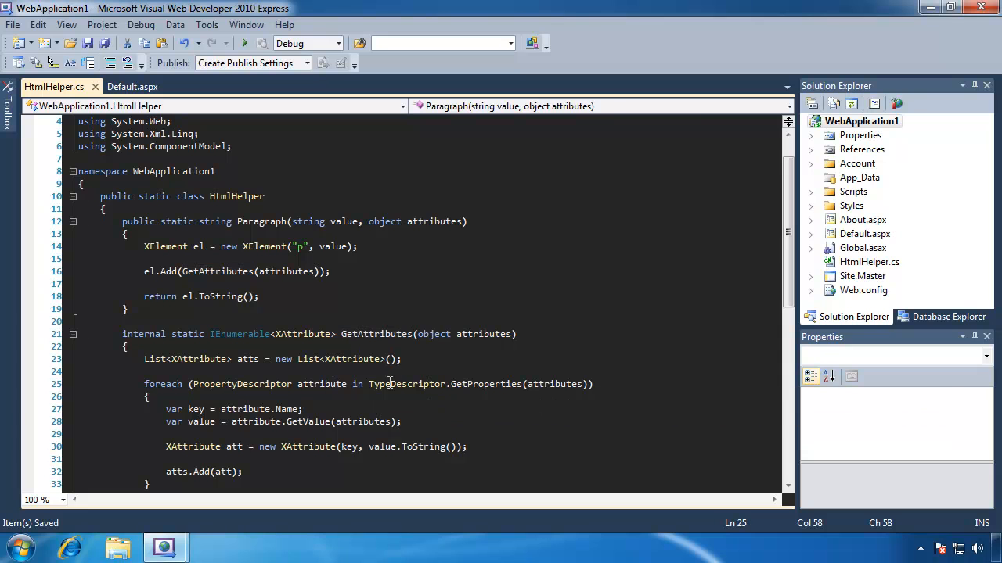
{"action": "left_click", "coordinate": [462, 385]}
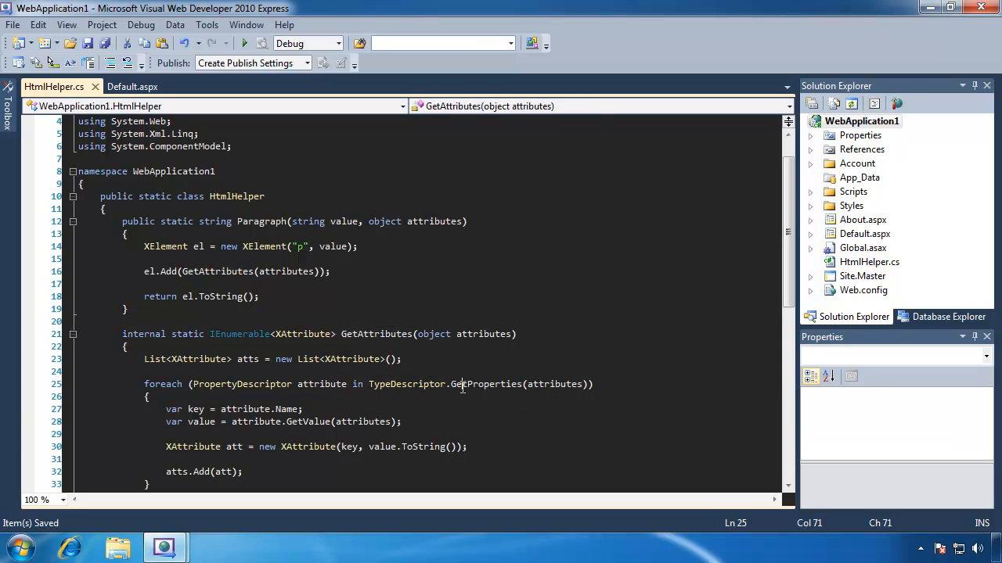
{"action": "double_click", "coordinate": [485, 383]}
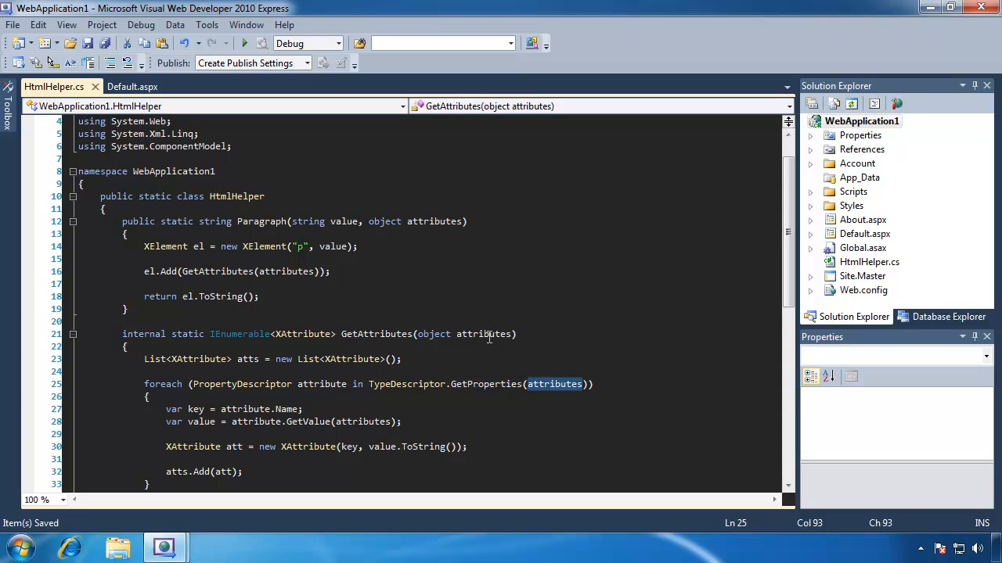
{"action": "double_click", "coordinate": [483, 335]}
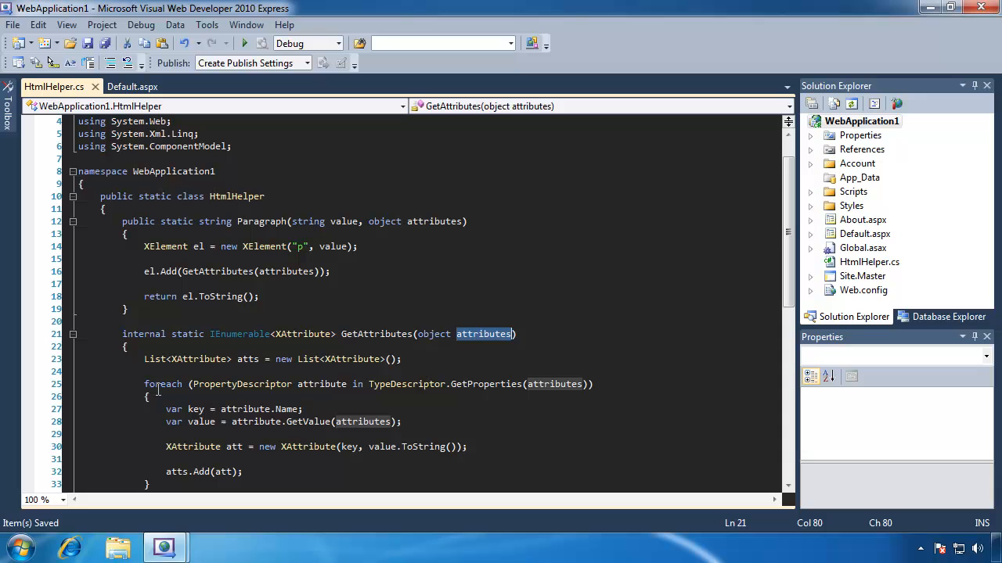
{"action": "left_click", "coordinate": [559, 385]}
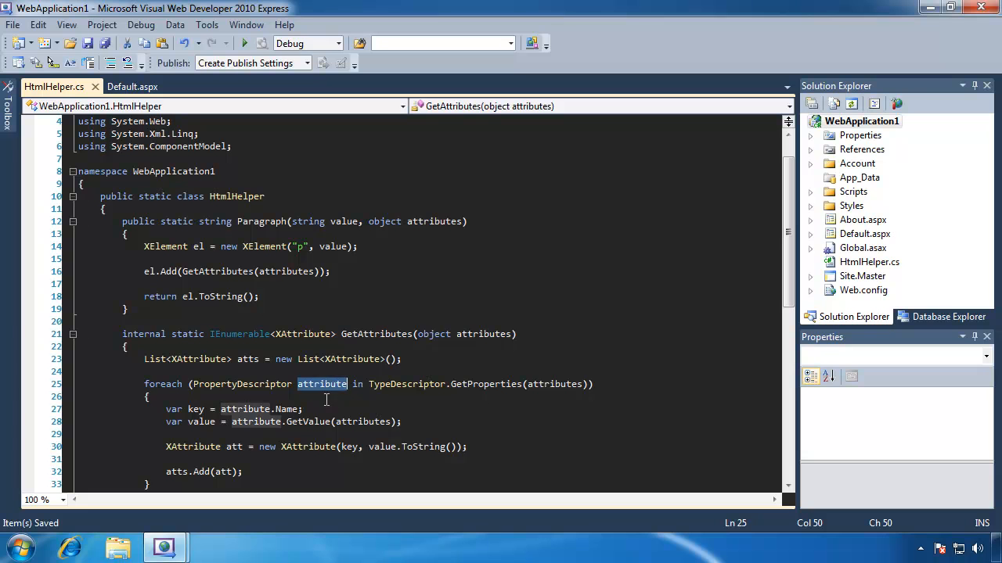
{"action": "scroll", "scroll_direction": "down", "scroll_amount": 3}
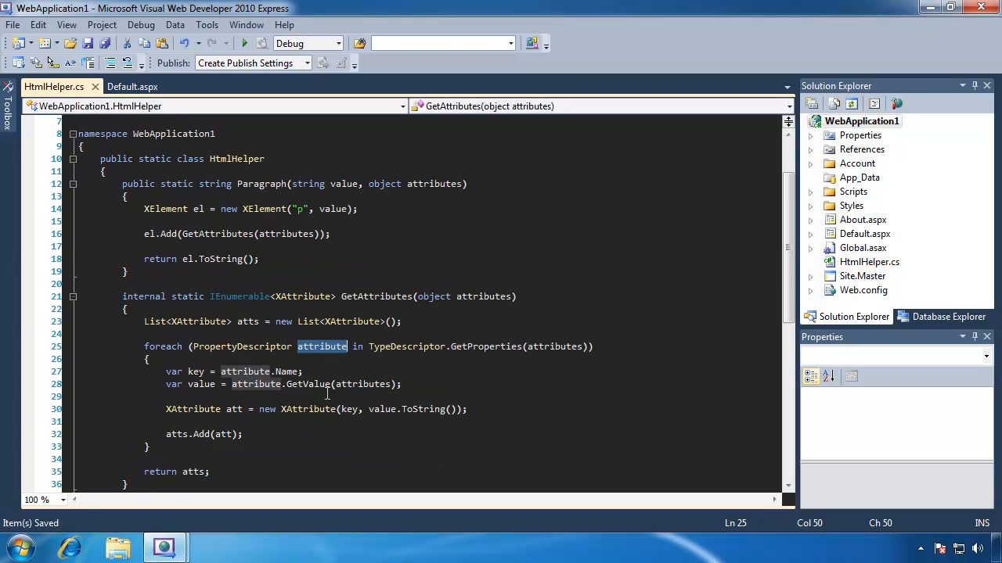
{"action": "scroll", "scroll_direction": "down", "scroll_amount": 3}
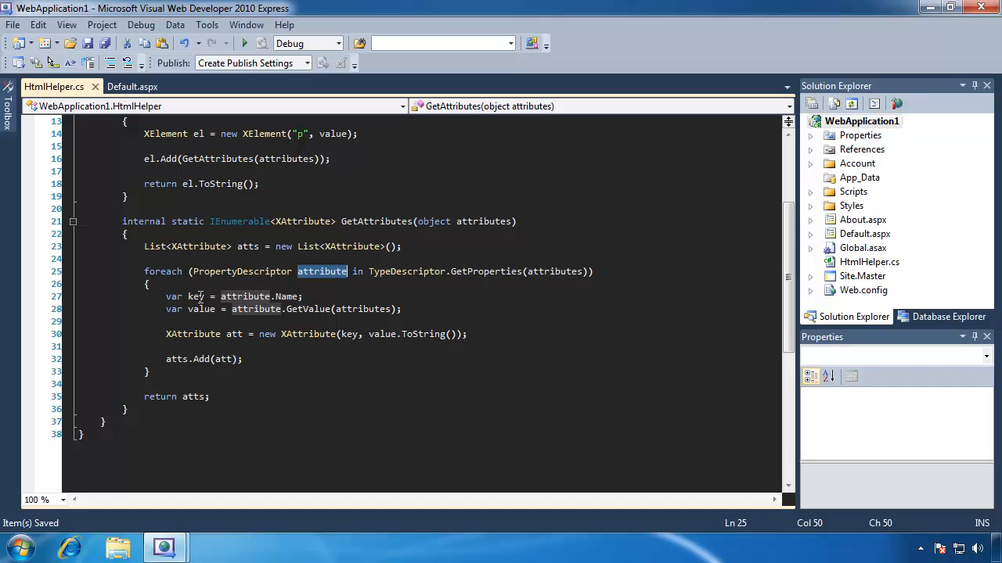
{"action": "mouse_move", "coordinate": [244, 296]}
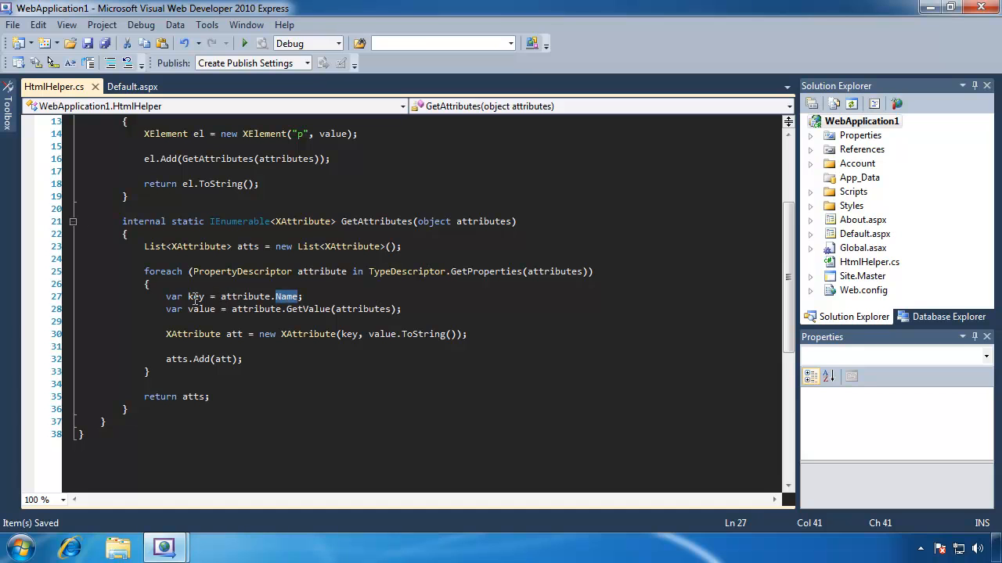
{"action": "double_click", "coordinate": [194, 296]}
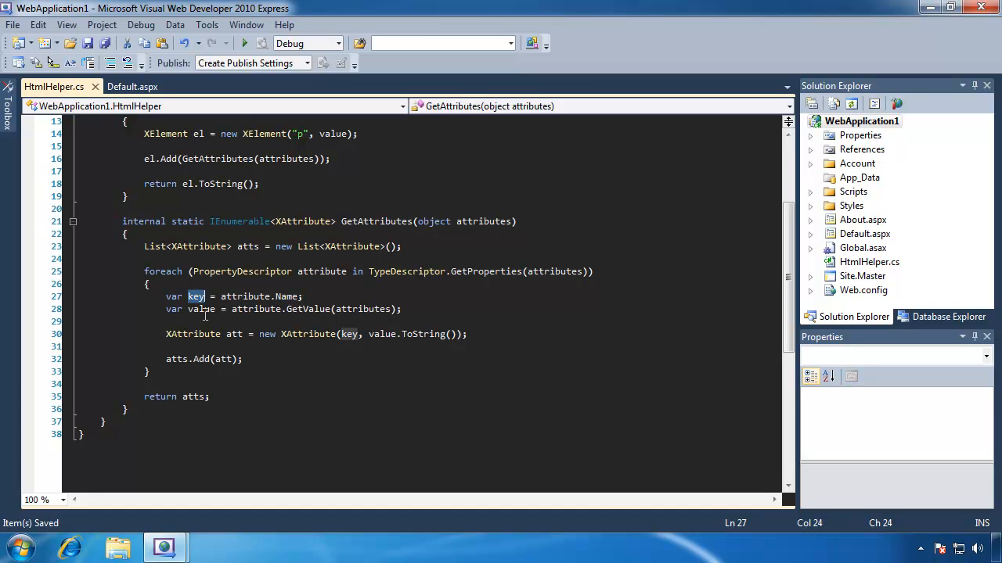
{"action": "mouse_move", "coordinate": [263, 309]}
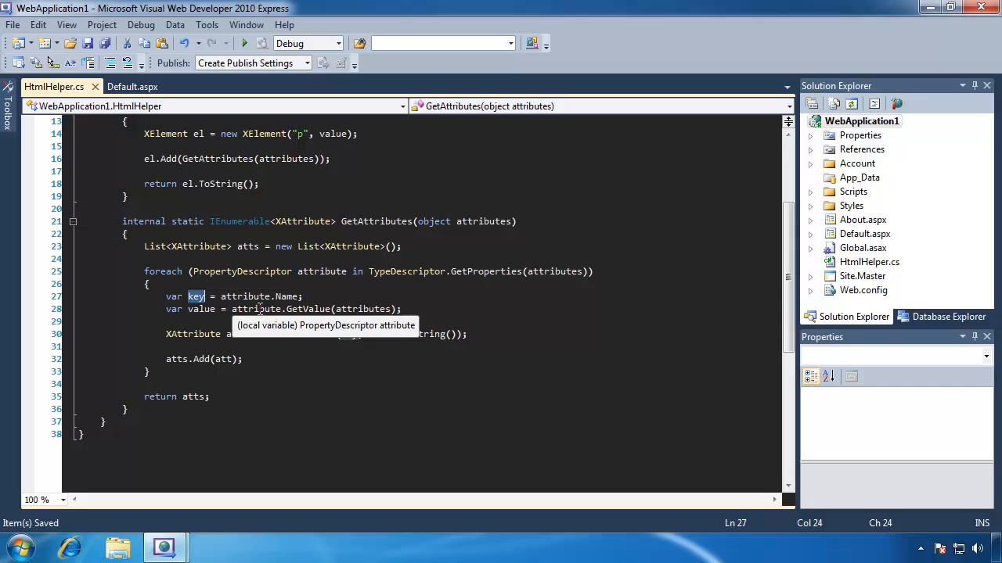
{"action": "left_click", "coordinate": [313, 308]}
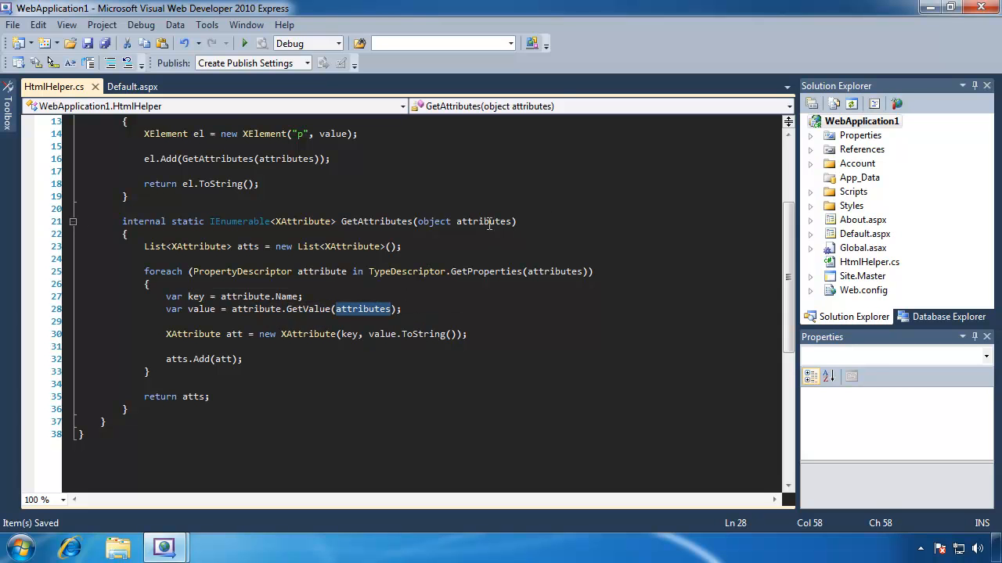
{"action": "double_click", "coordinate": [201, 308]}
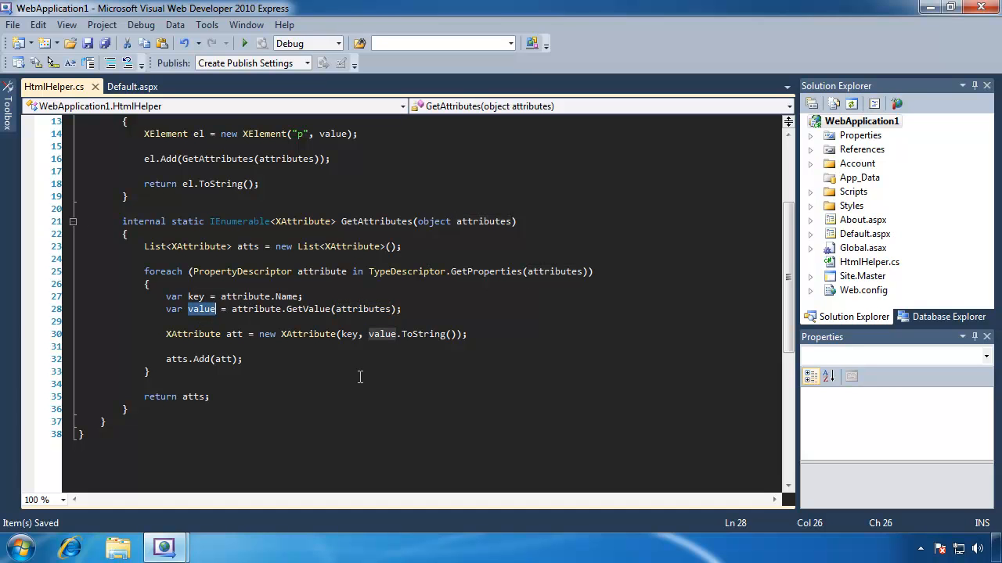
{"action": "mouse_move", "coordinate": [202, 310]}
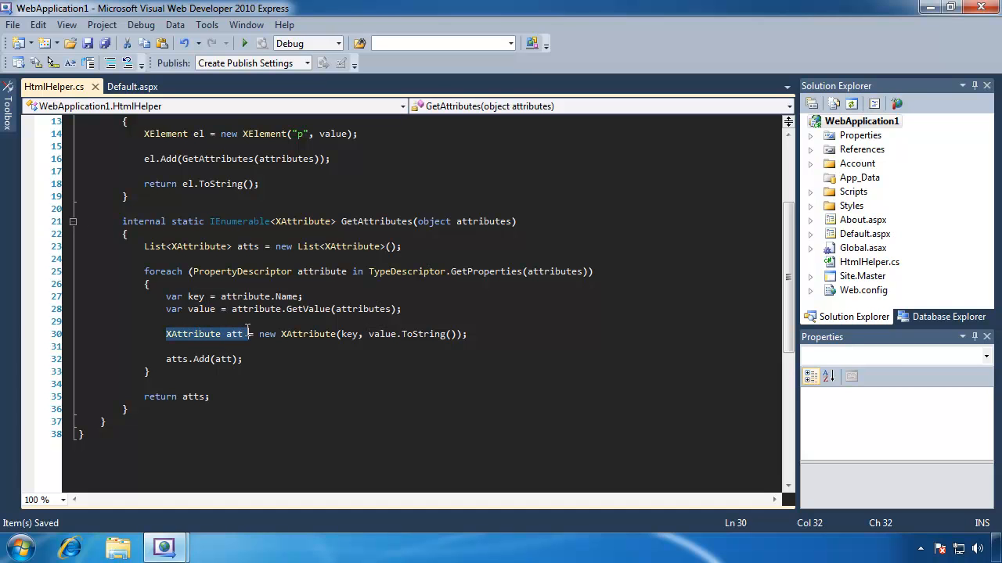
{"action": "mouse_move", "coordinate": [348, 335]}
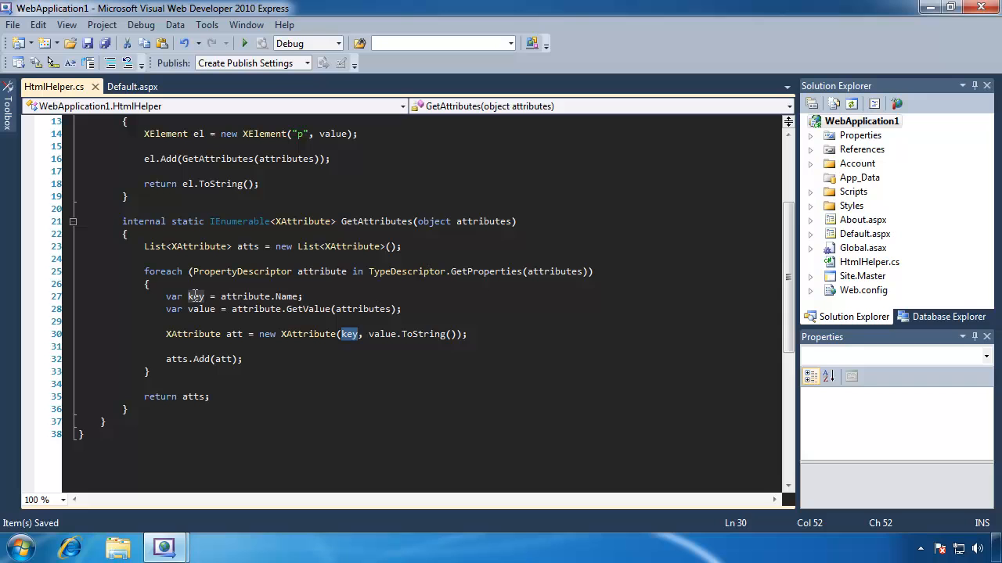
{"action": "mouse_move", "coordinate": [394, 341]}
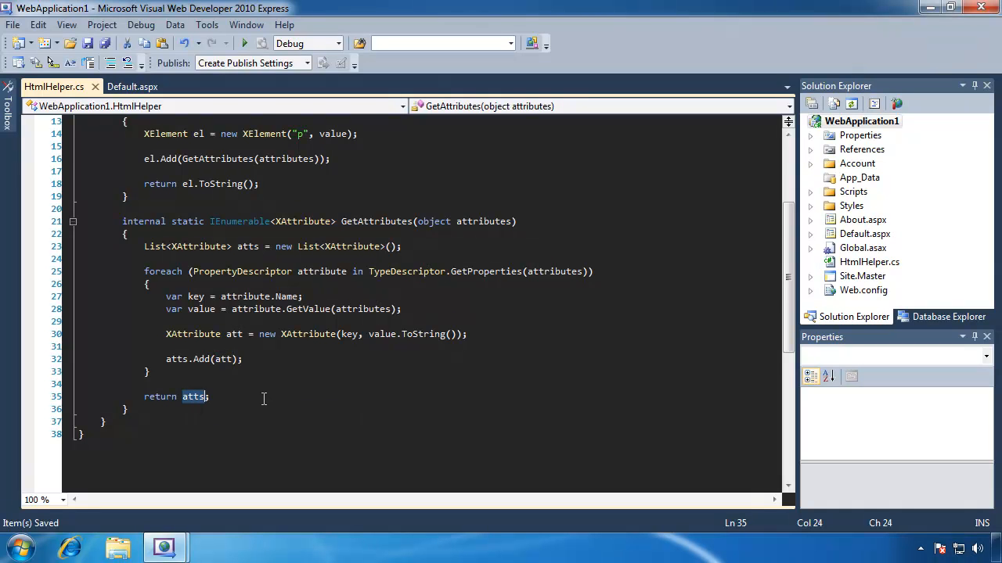
{"action": "scroll", "scroll_direction": "up", "scroll_amount": 3}
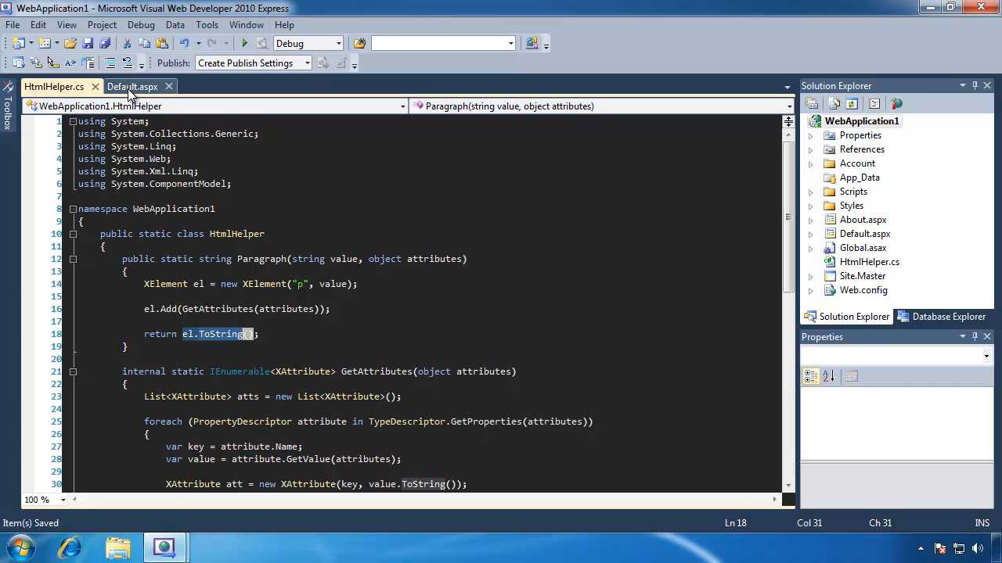
Step: Switch to Default.aspx showing the for loop calling HtmlHelper.Paragraph with alternating colours
{"action": "left_click", "coordinate": [131, 86]}
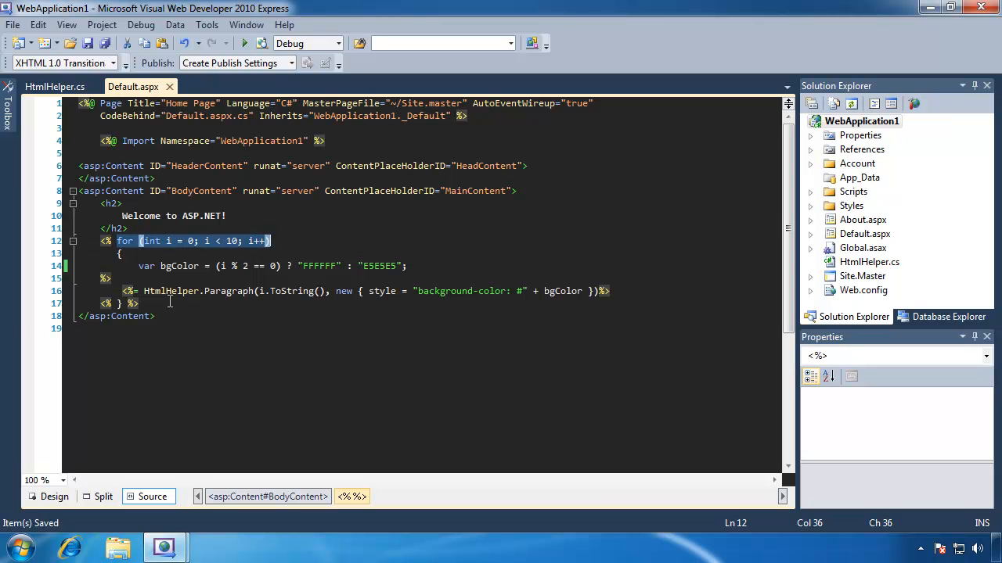
{"action": "mouse_move", "coordinate": [385, 318]}
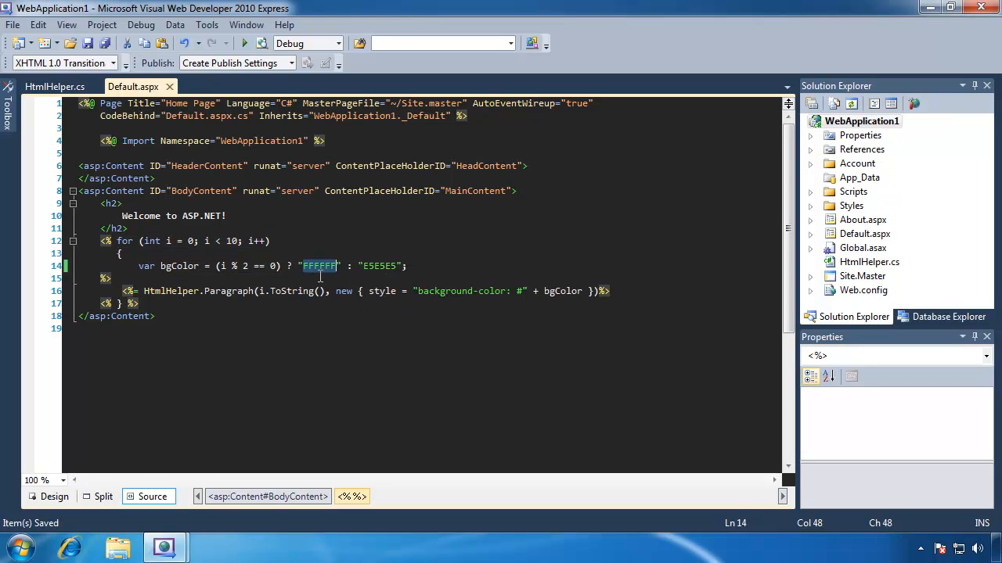
{"action": "mouse_move", "coordinate": [313, 272]}
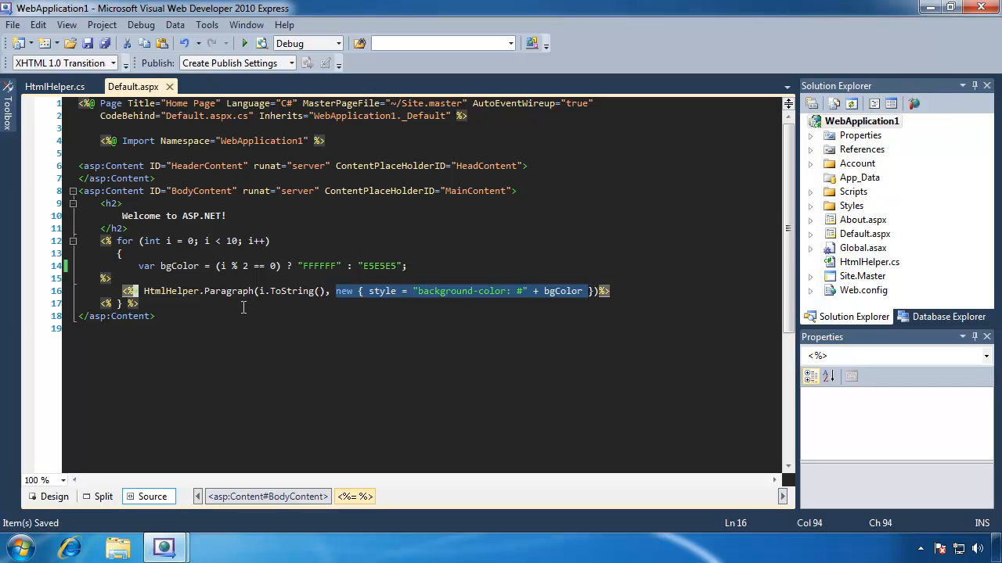
{"action": "mouse_move", "coordinate": [517, 300]}
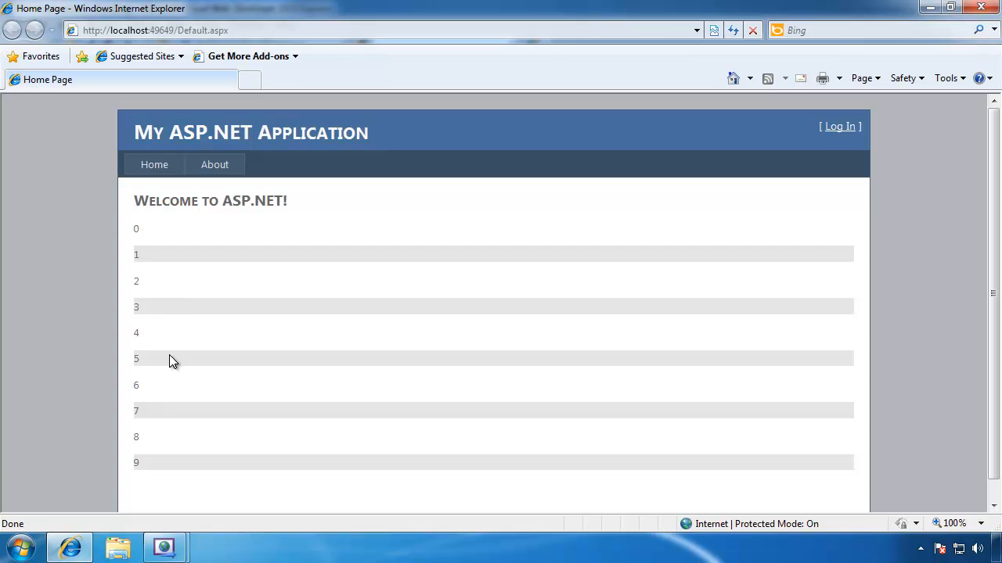
{"action": "right_click", "coordinate": [172, 360]}
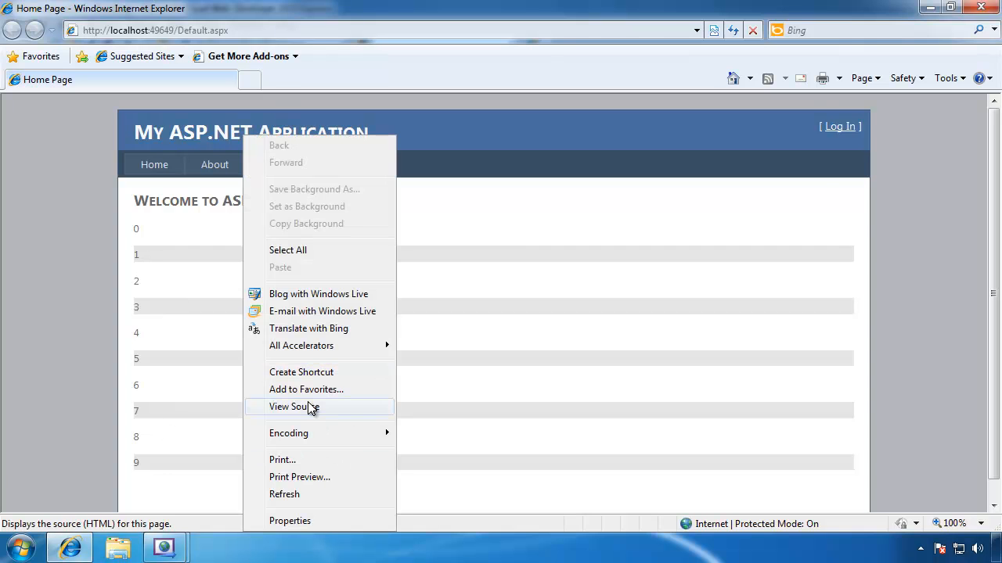
{"action": "left_click", "coordinate": [295, 407]}
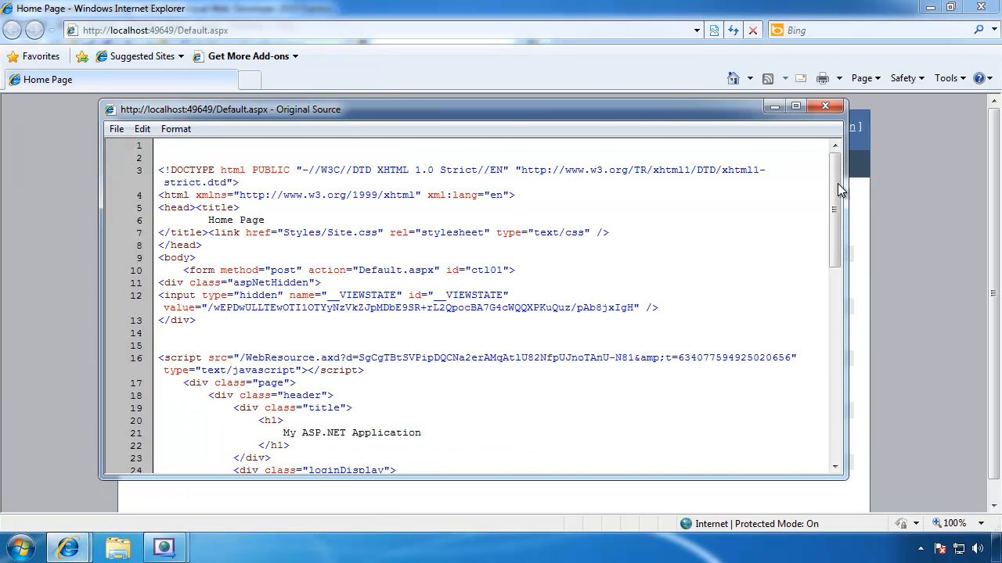
{"action": "scroll", "scroll_direction": "down", "scroll_amount": 3}
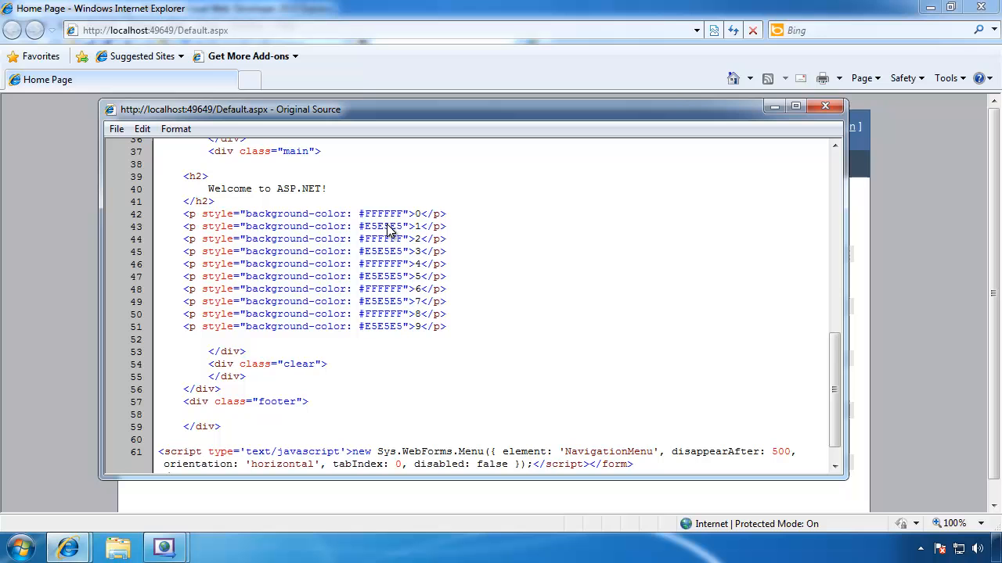
{"action": "double_click", "coordinate": [382, 238]}
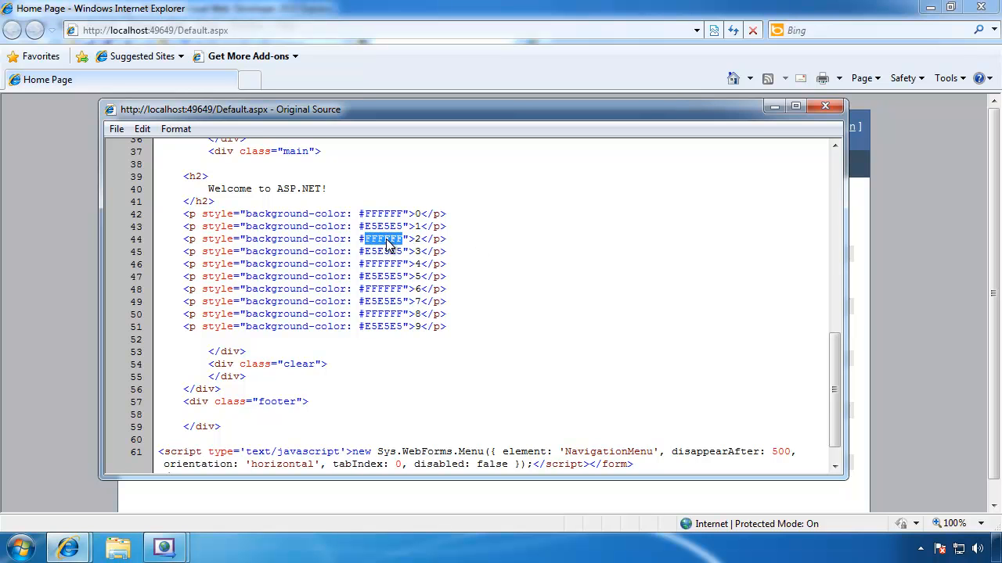
{"action": "left_click", "coordinate": [825, 107]}
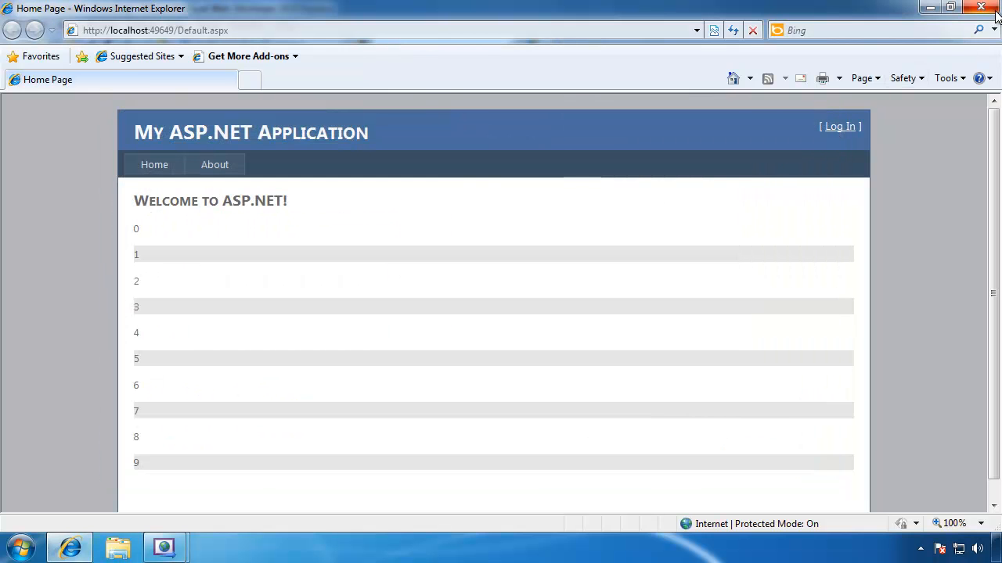
Step: Close the browser and Output pane, returning to HtmlHelper.cs's Paragraph and GetAttributes code
{"action": "left_click", "coordinate": [988, 8]}
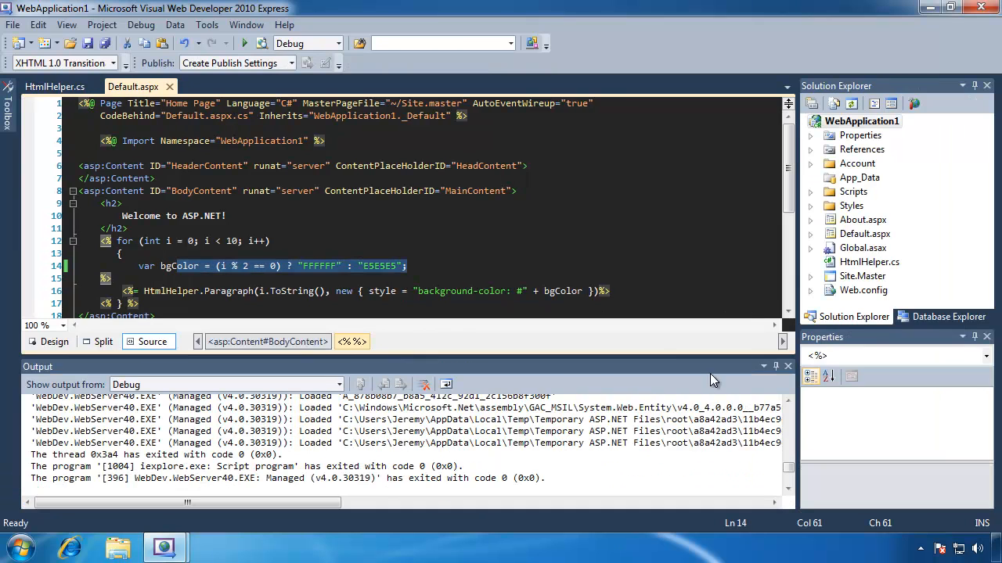
{"action": "left_click", "coordinate": [787, 366]}
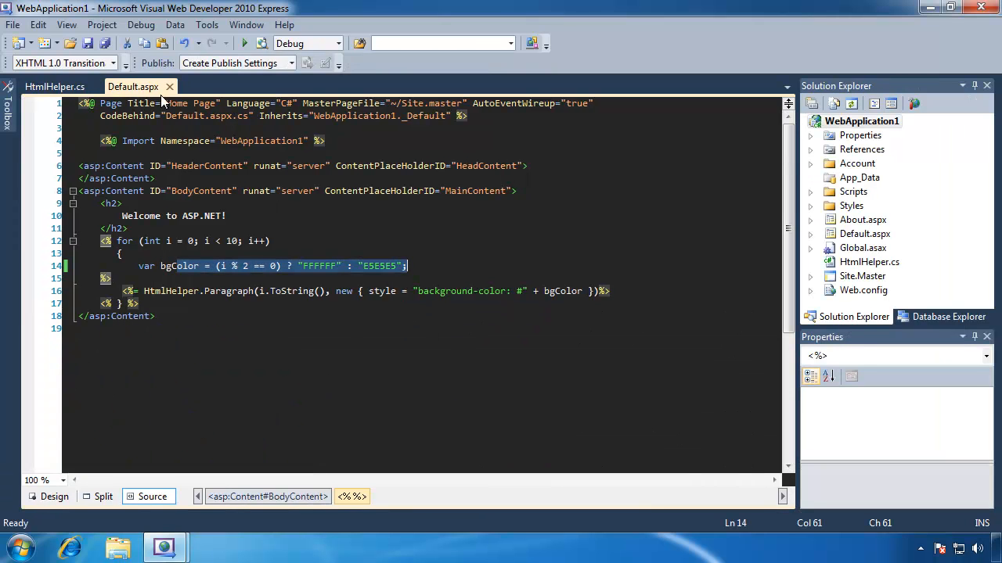
{"action": "left_click", "coordinate": [53, 86]}
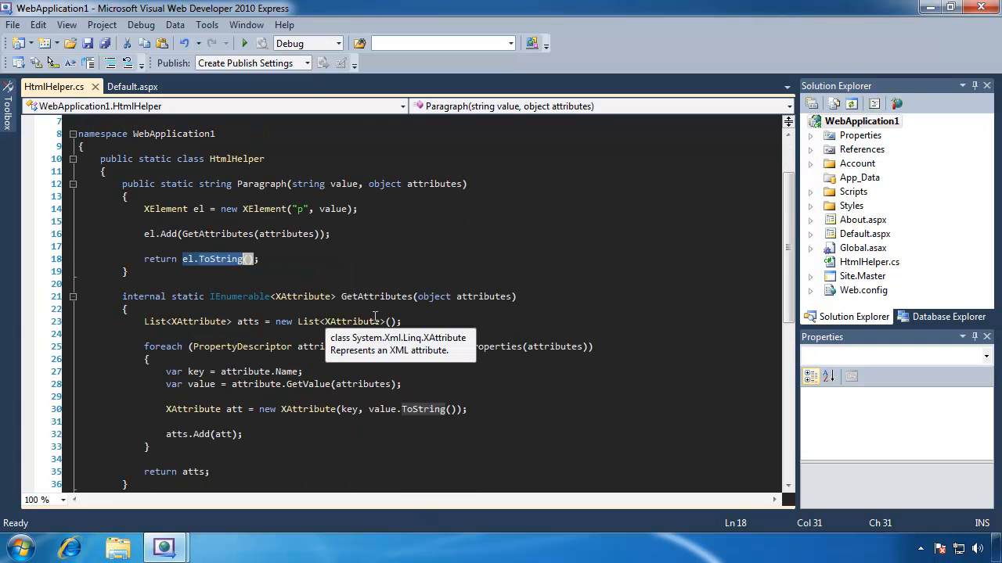
{"action": "mouse_move", "coordinate": [376, 321]}
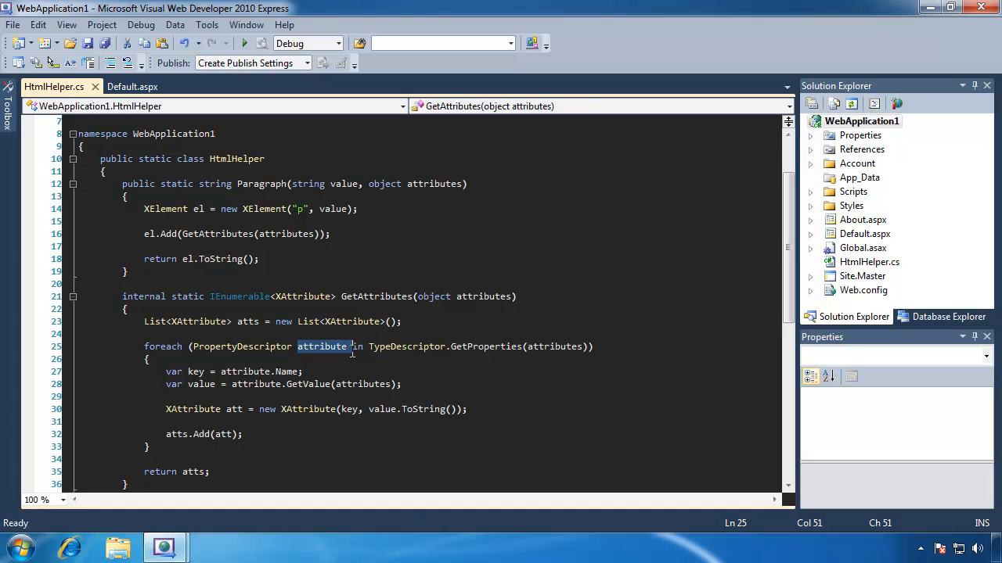
{"action": "mouse_move", "coordinate": [285, 373]}
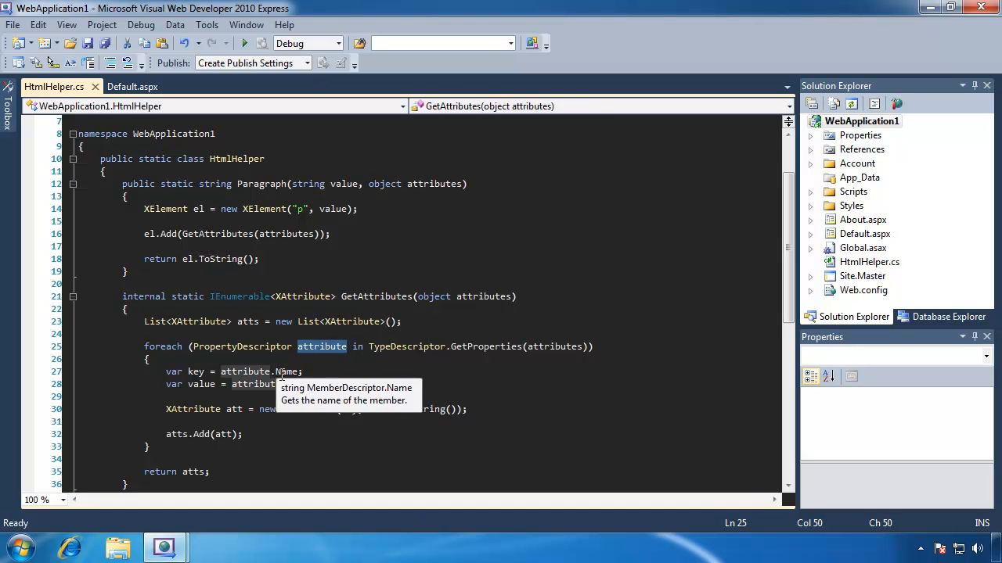